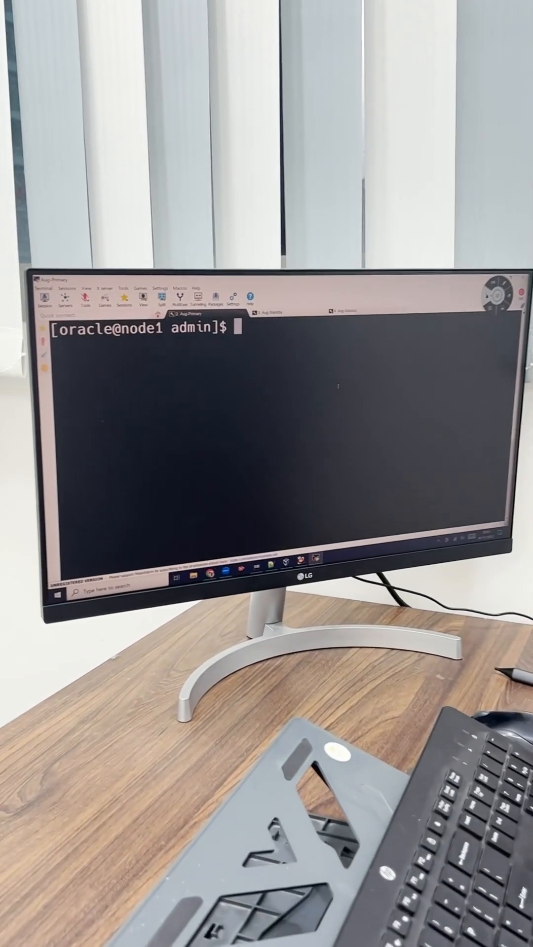
type("sqlplus")
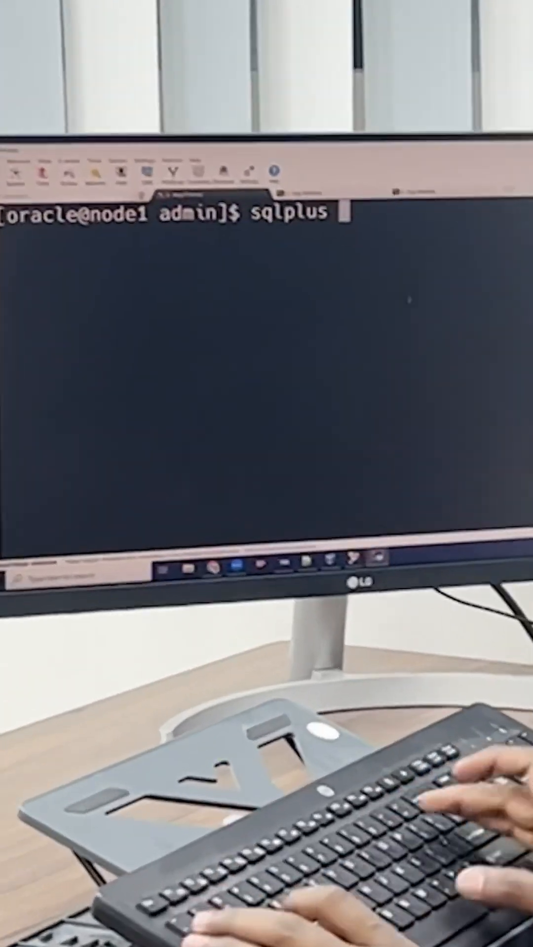
type("/ as sysdba")
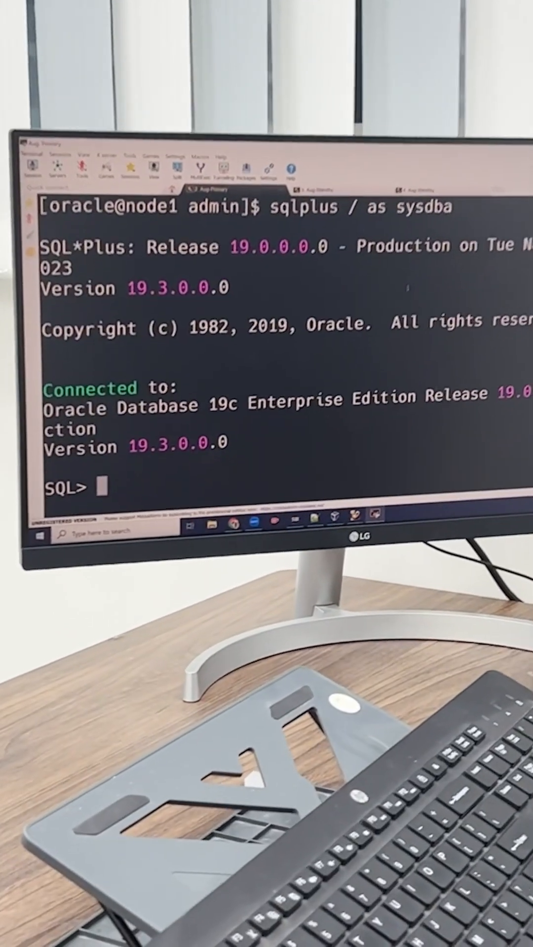
type("archive")
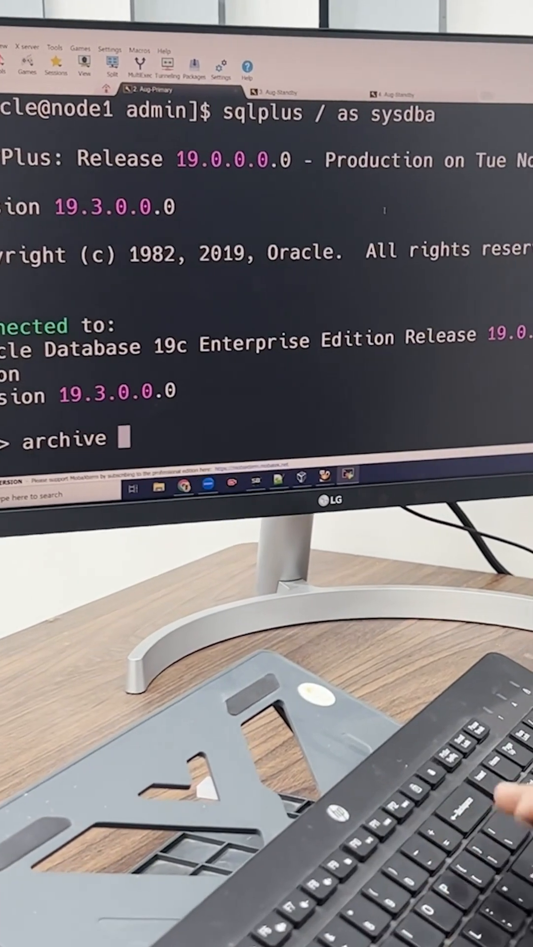